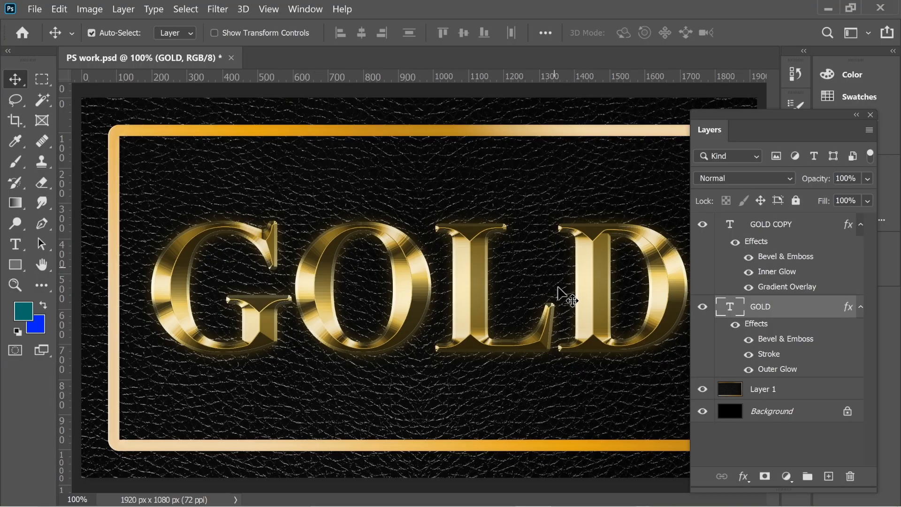
mouse_move(741, 334)
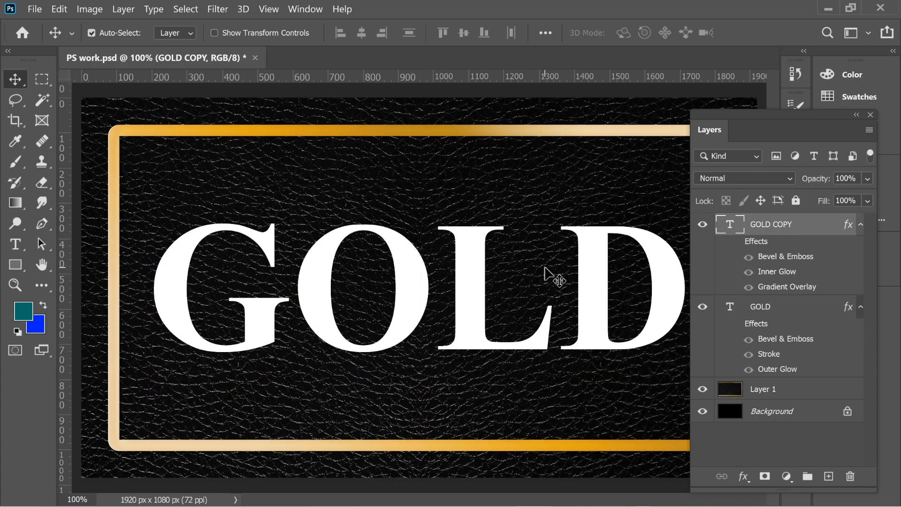
mouse_move(772, 327)
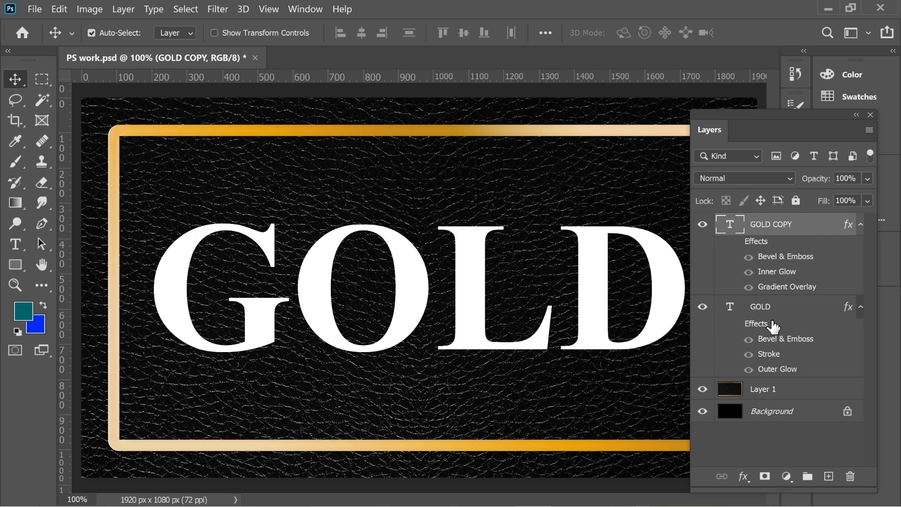
Select the GOLD layer, then the GOLD COPY text layer in the Layers panel
left_click(759, 307)
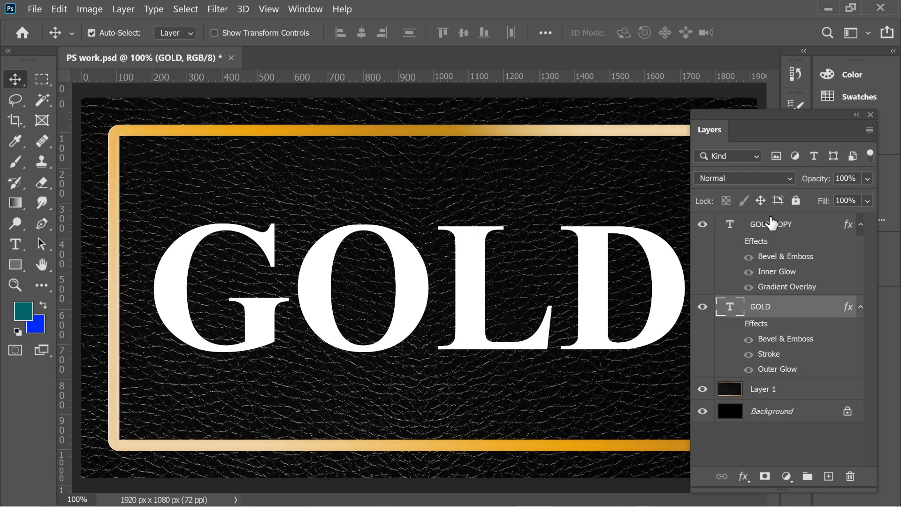
left_click(770, 224)
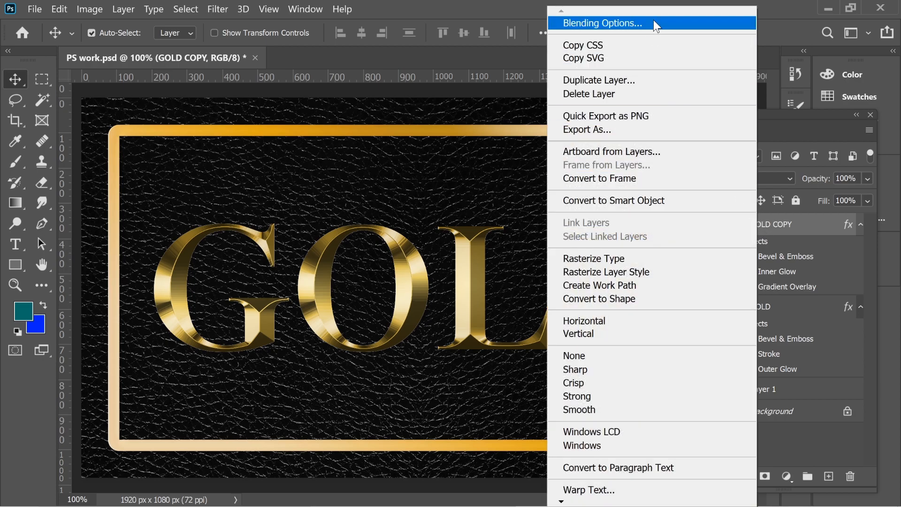
Set GOLD COPY's Gradient Overlay stops from pale gold to deeper gold and use the Reflected style
left_click(600, 23)
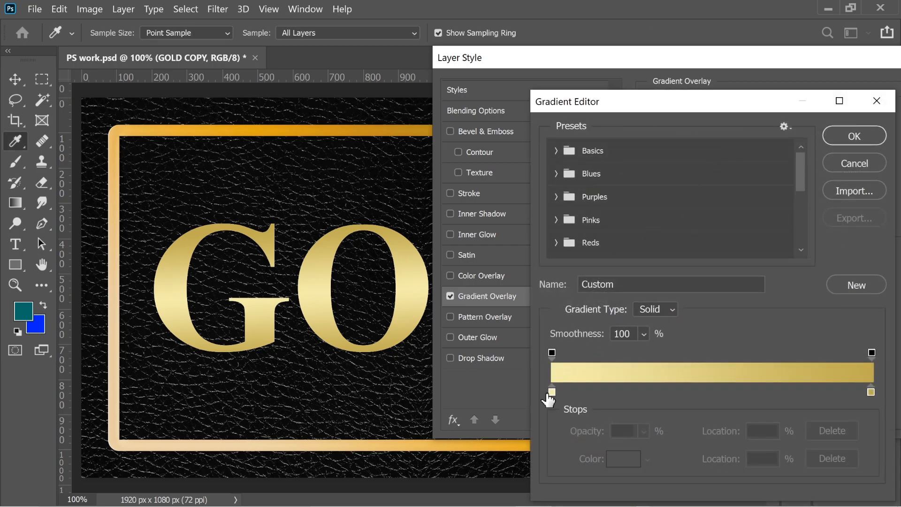
double_click(550, 393)
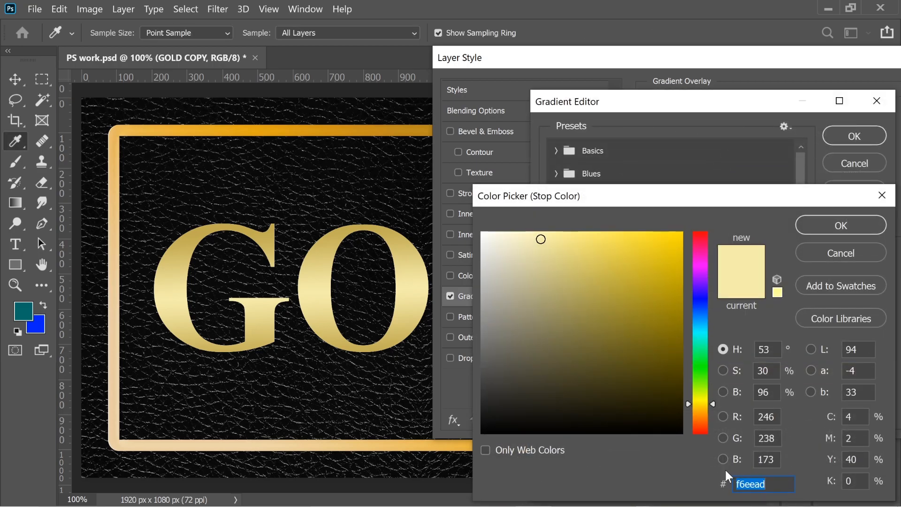
left_click(839, 225)
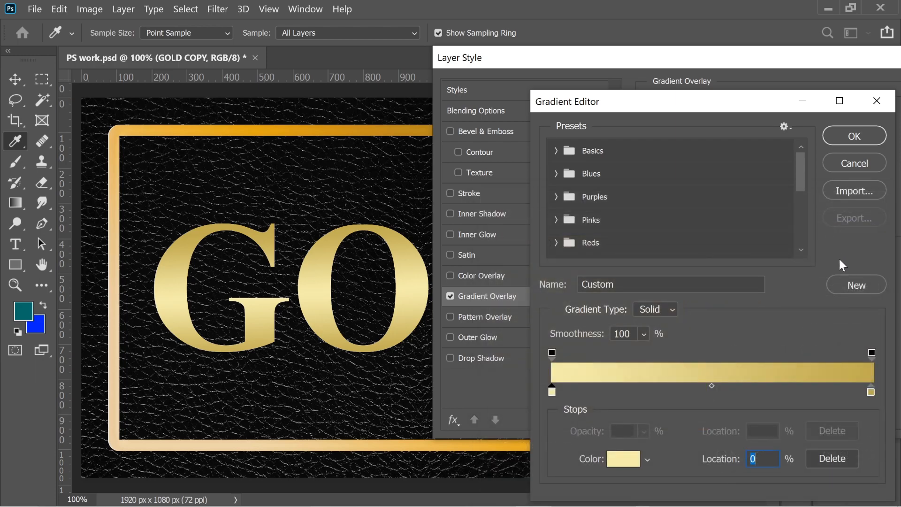
left_click(624, 458)
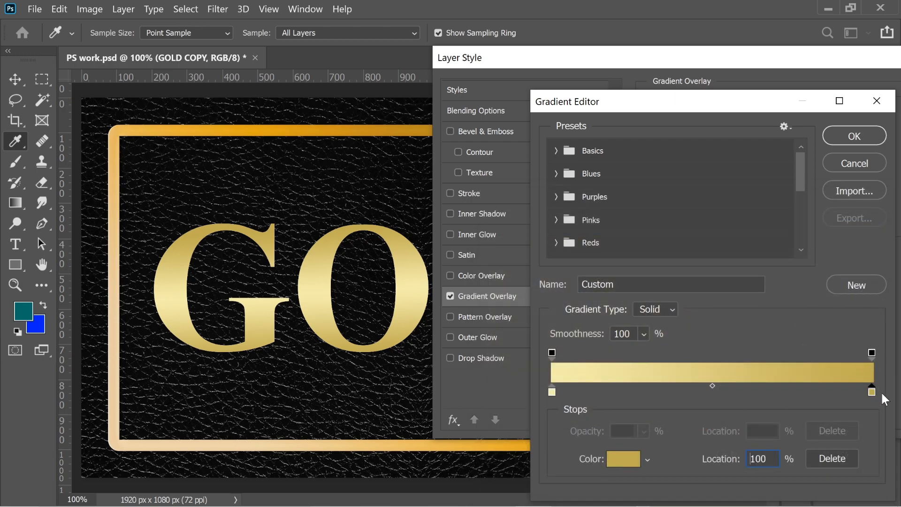
left_click(853, 136)
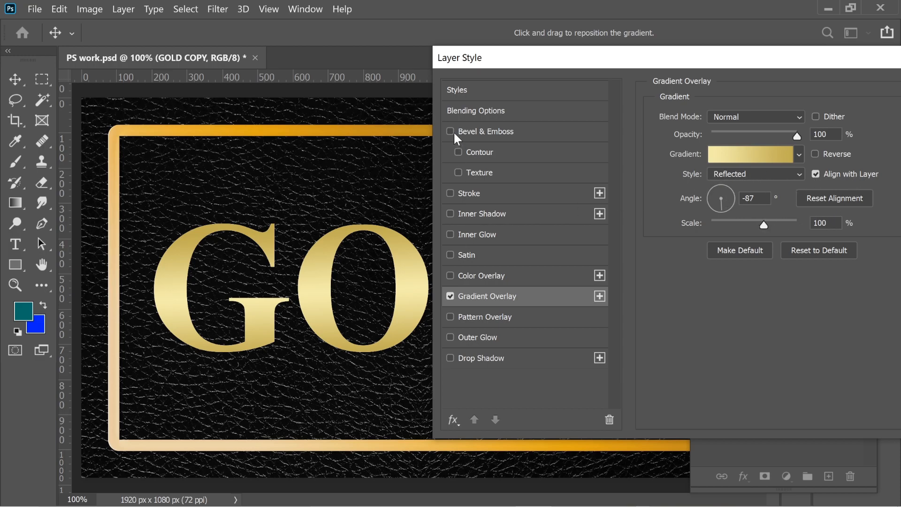
Enable a Chisel Hard Inner Bevel at 170% depth and settle its size on 59 px
left_click(450, 132)
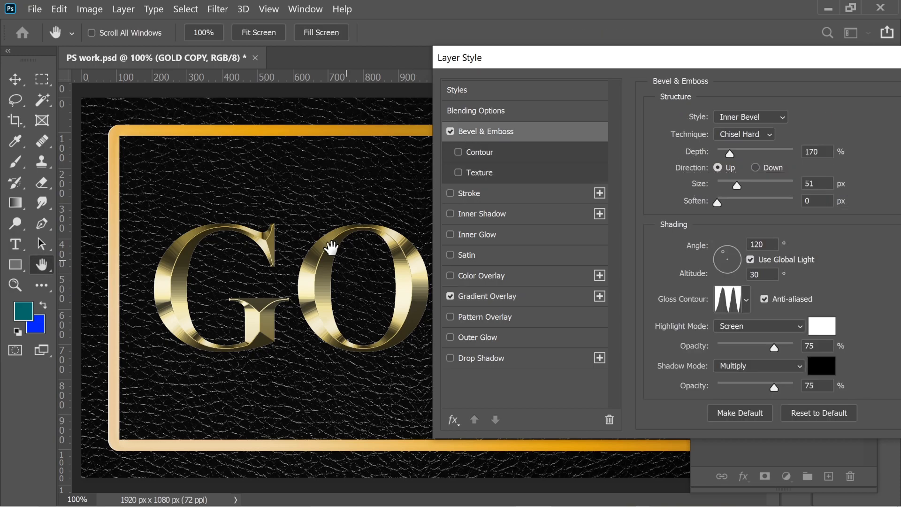
mouse_move(659, 202)
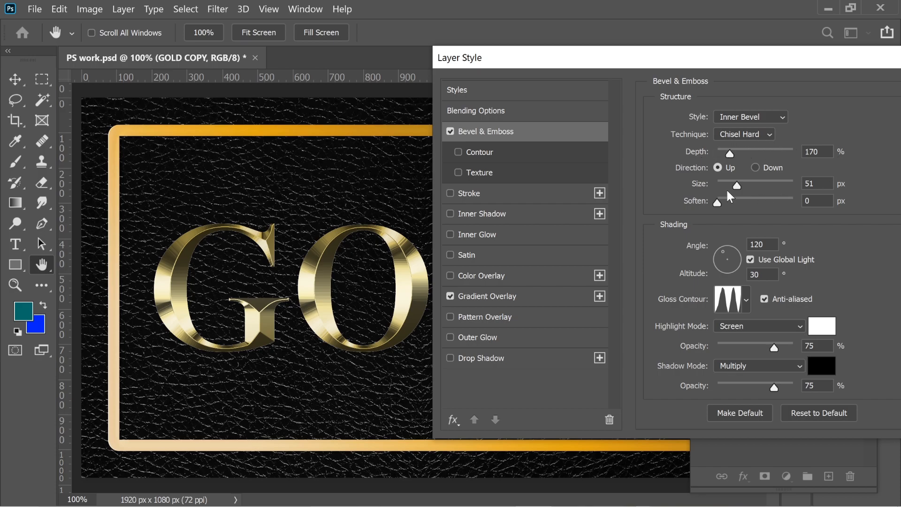
mouse_move(739, 189)
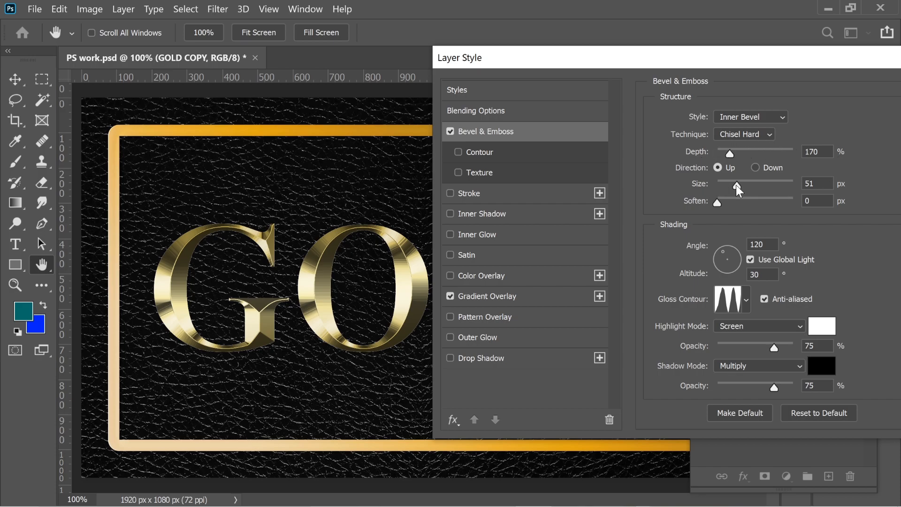
left_click_drag(738, 187, 726, 186)
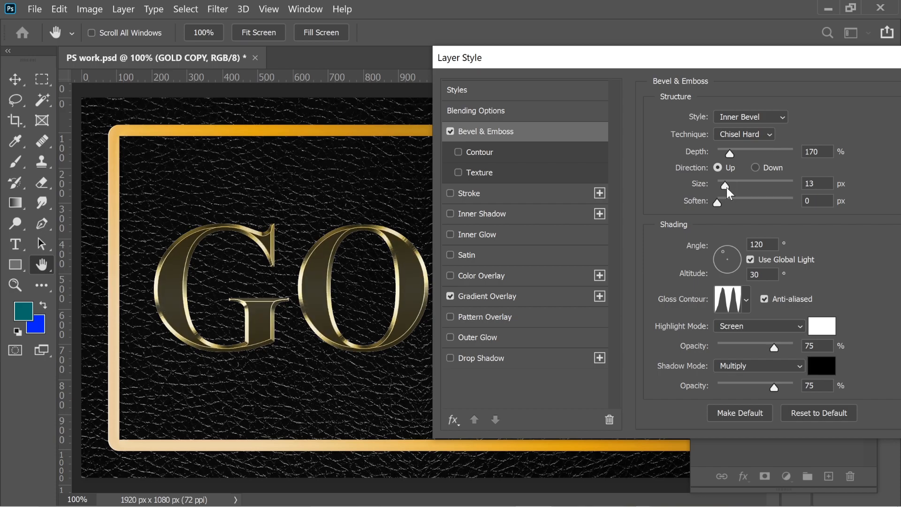
left_click_drag(726, 187, 737, 188)
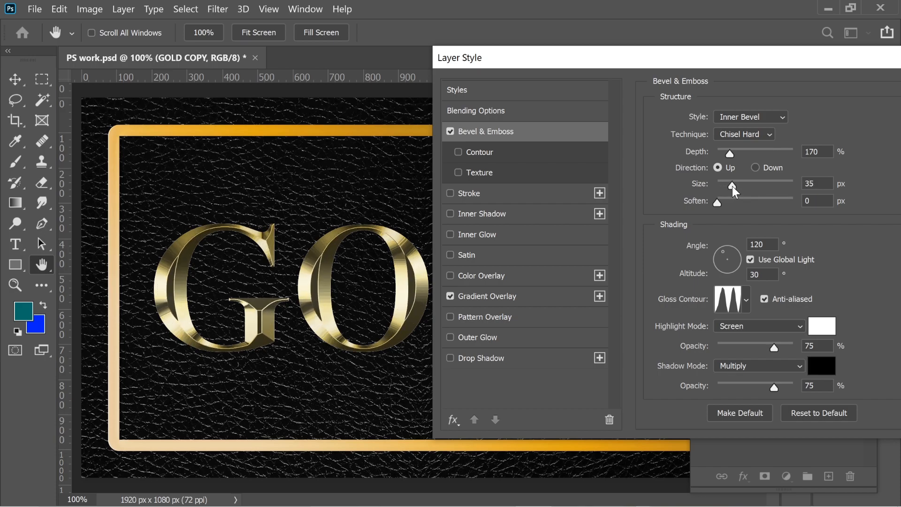
left_click_drag(732, 186, 737, 186)
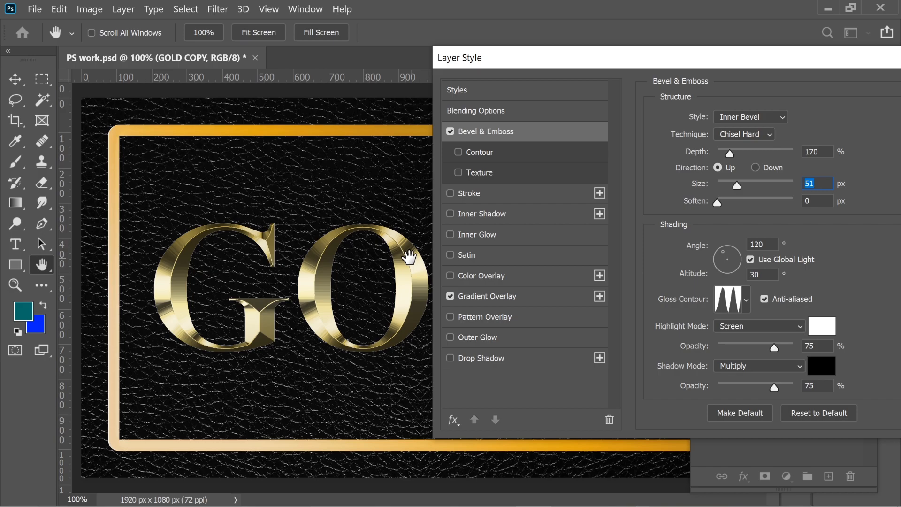
left_click_drag(738, 185, 730, 185)
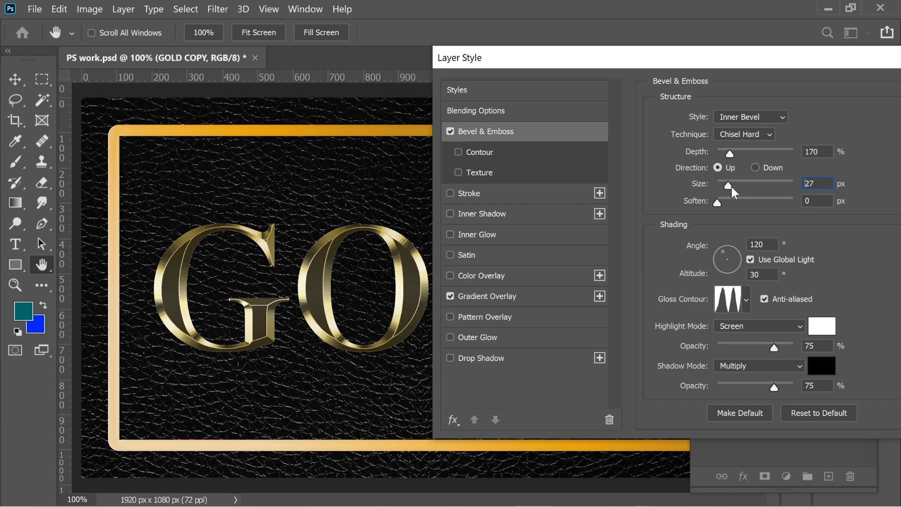
left_click_drag(735, 186, 741, 186)
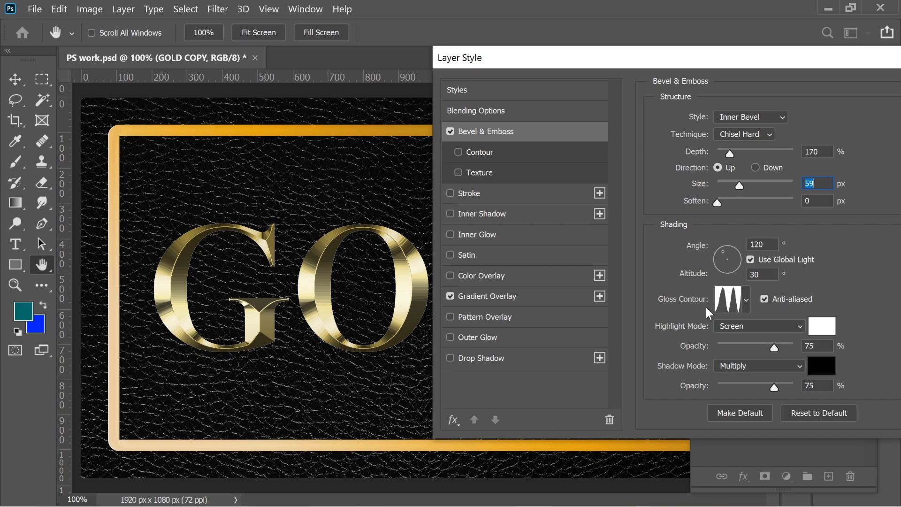
left_click(745, 299)
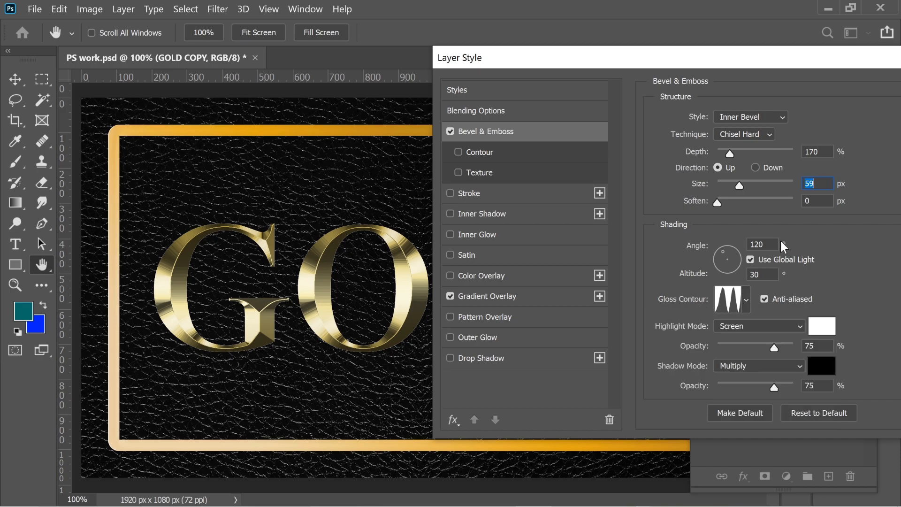
mouse_move(537, 167)
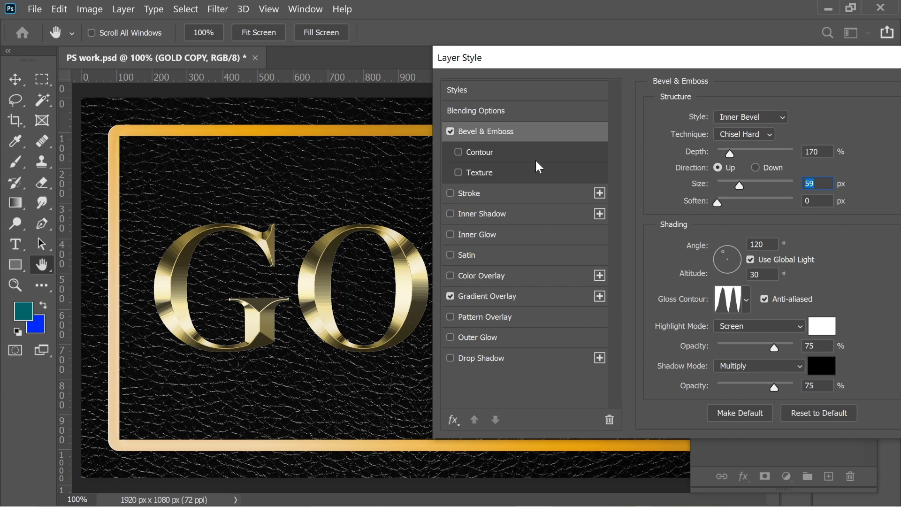
mouse_move(462, 243)
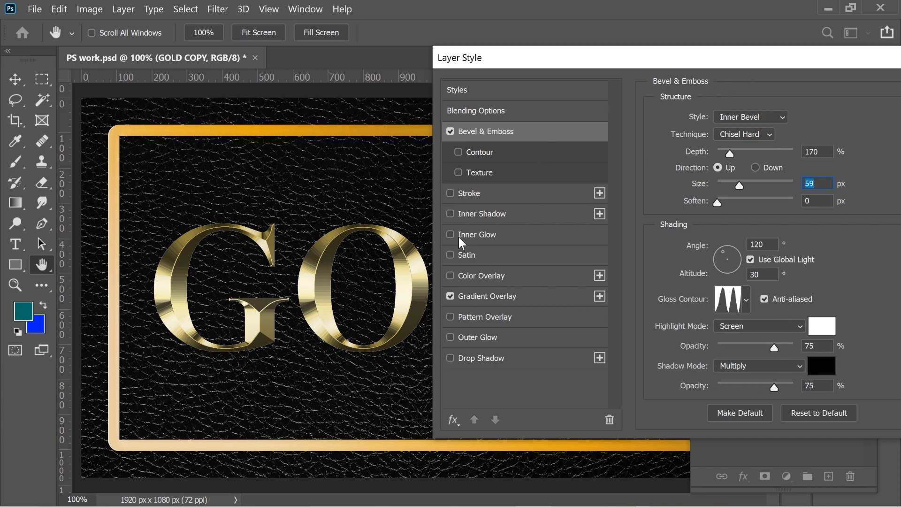
Enable Inner Glow in Multiply, 50% opacity, Softer Edge, size 125 with gold colour e8bb1f
left_click(477, 234)
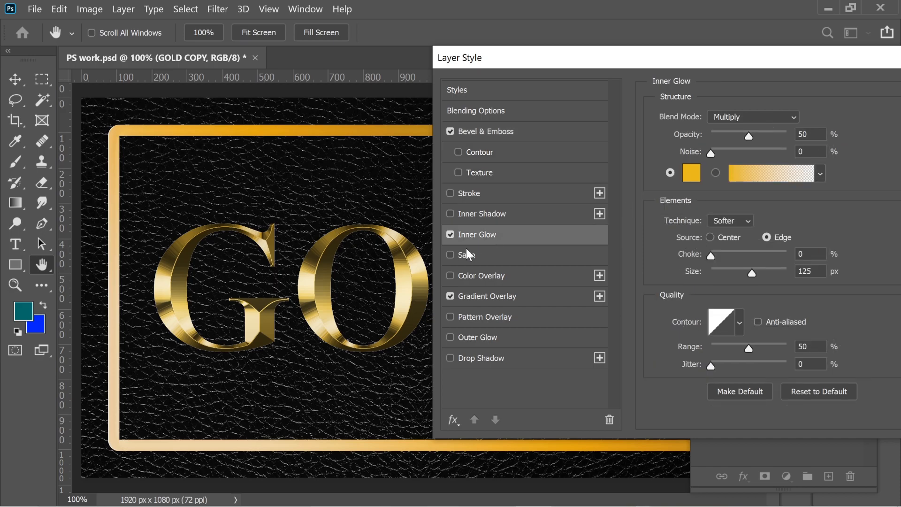
mouse_move(791, 133)
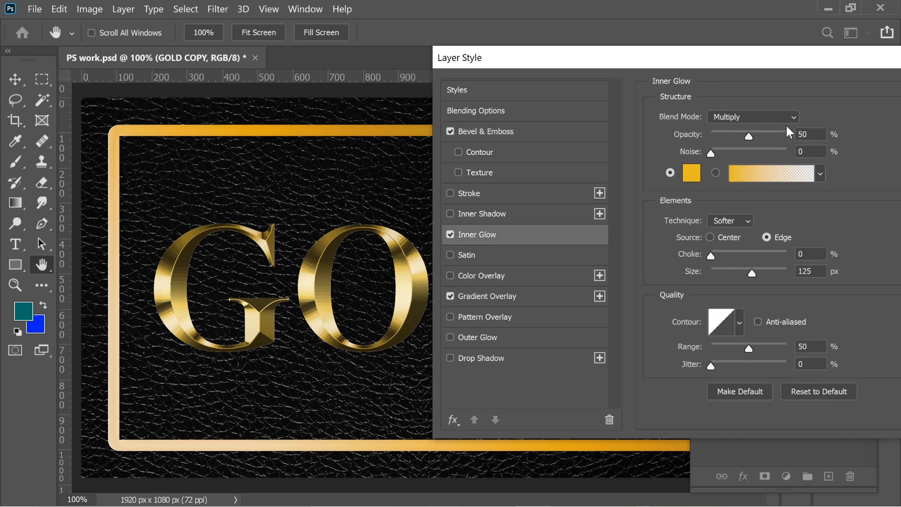
mouse_move(718, 138)
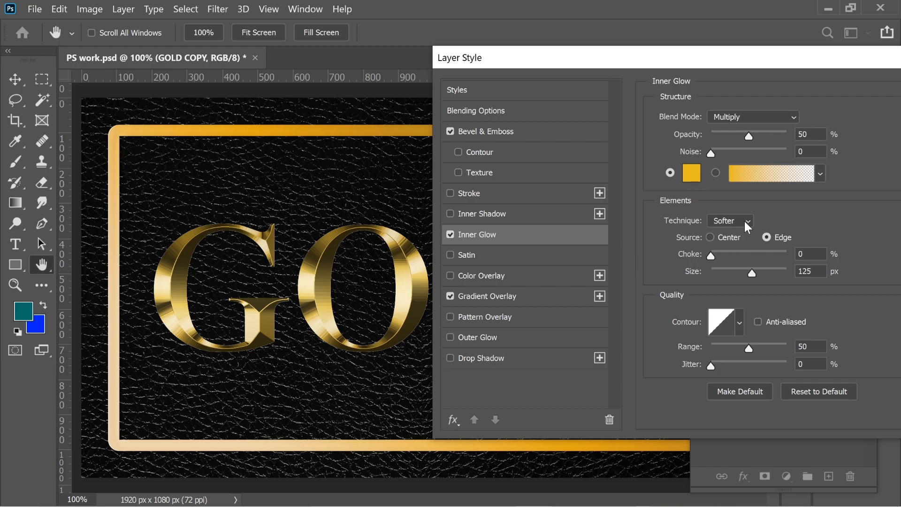
mouse_move(747, 228)
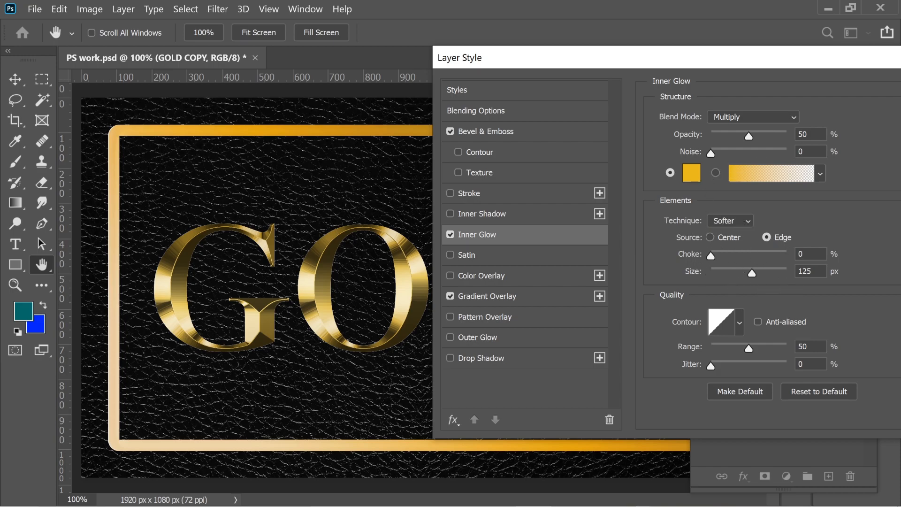
left_click(691, 173)
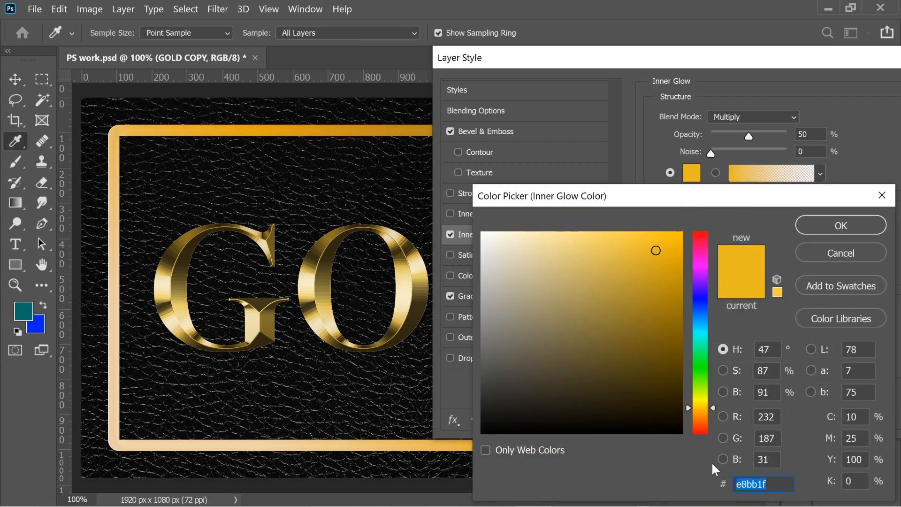
left_click(840, 225)
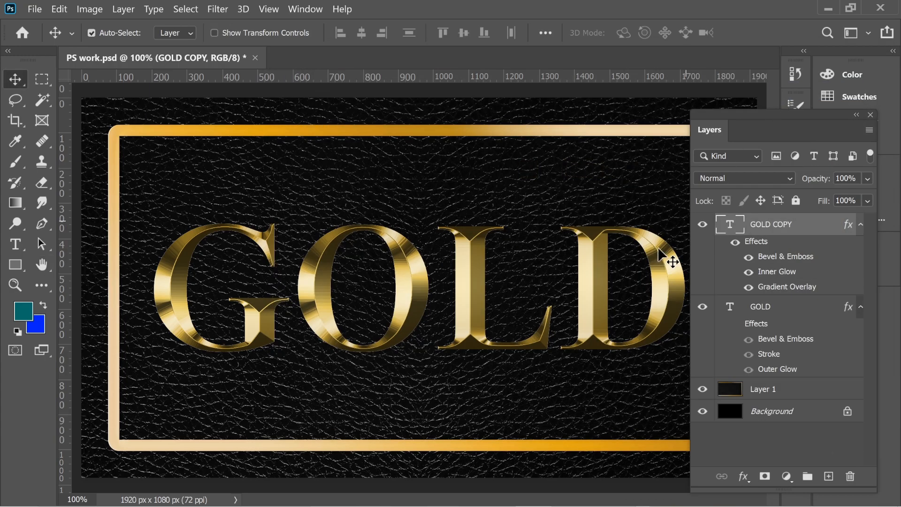
On the GOLD layer, disable Outer Glow and enable an 8 px Outside gradient Stroke
left_click(759, 307)
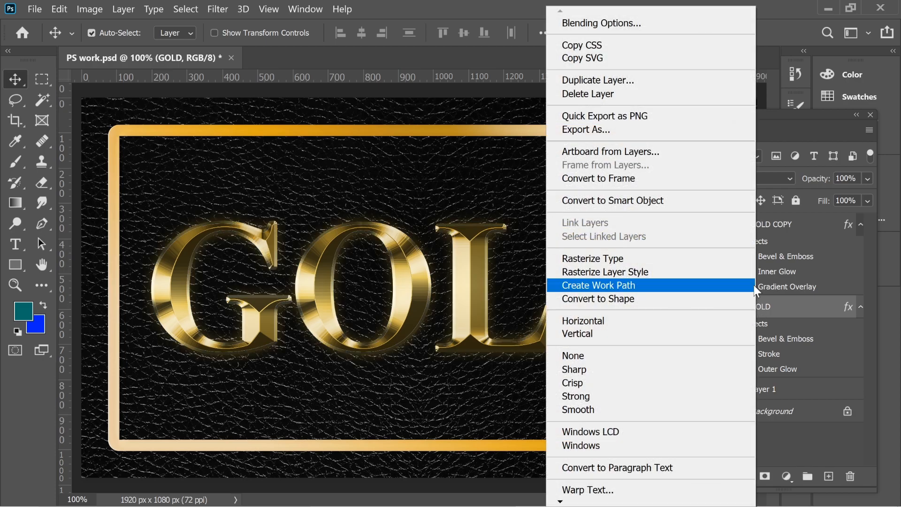
left_click(600, 23)
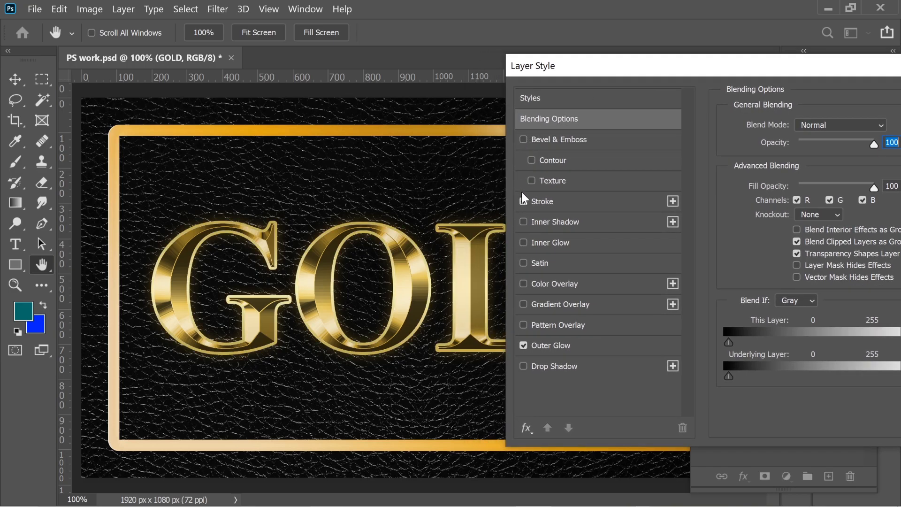
left_click(523, 345)
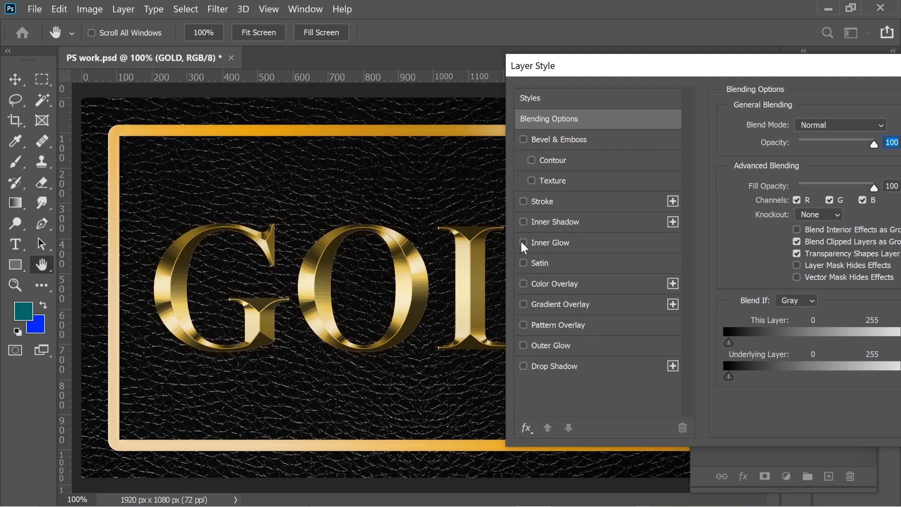
left_click(523, 201)
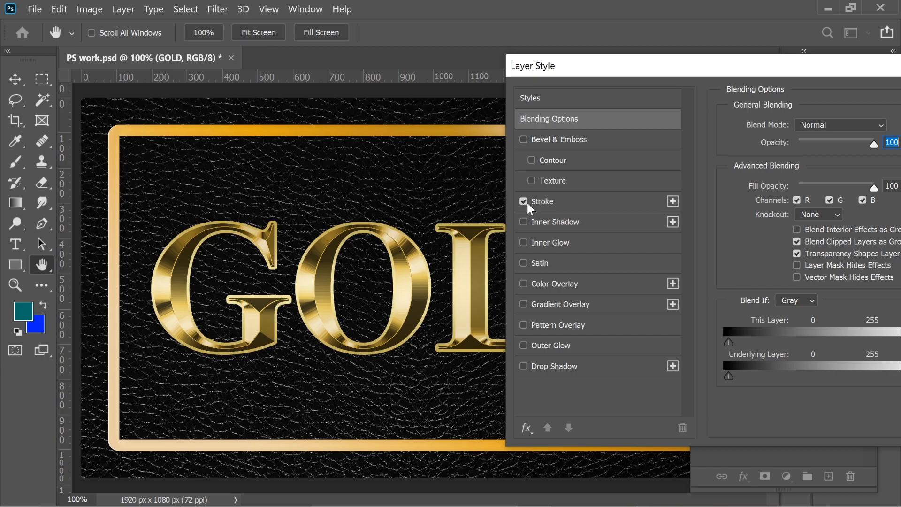
left_click(541, 201)
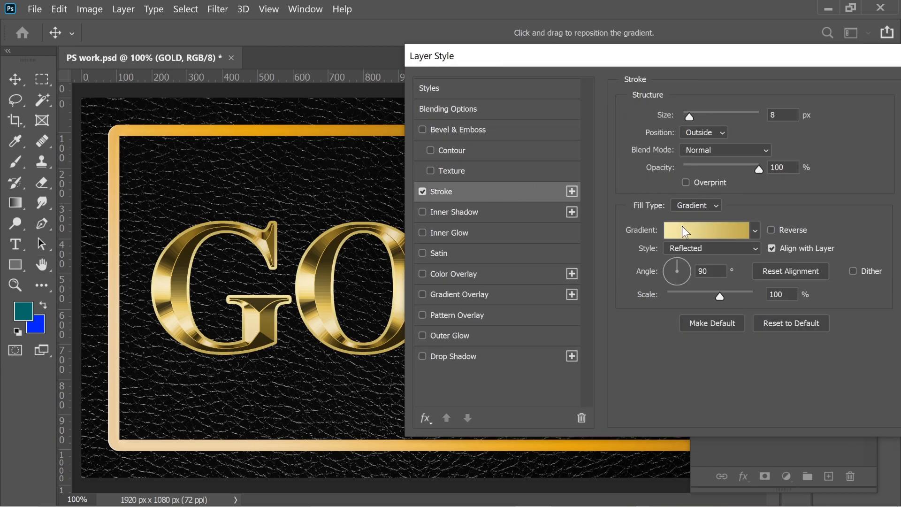
Fill the stroke with a reflected 90° pale-to-deep gold gradient and enable Bevel & Emboss
left_click(707, 230)
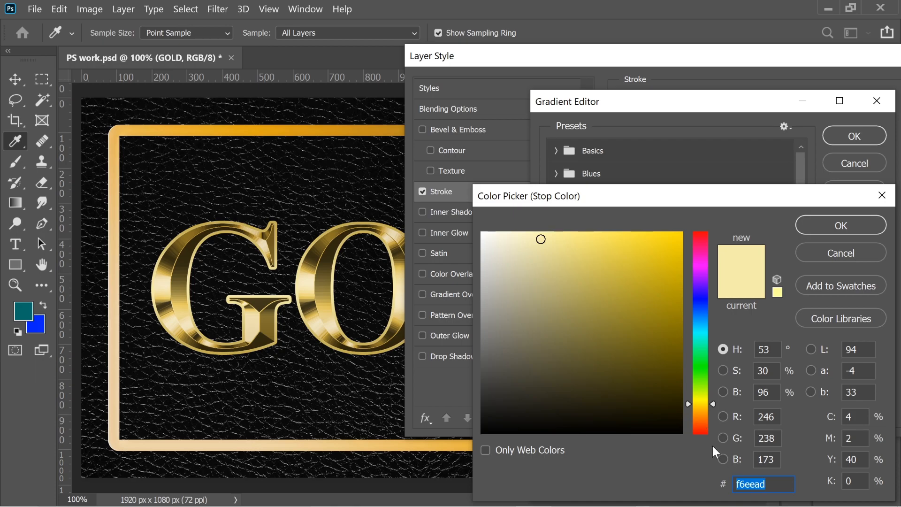
left_click(839, 224)
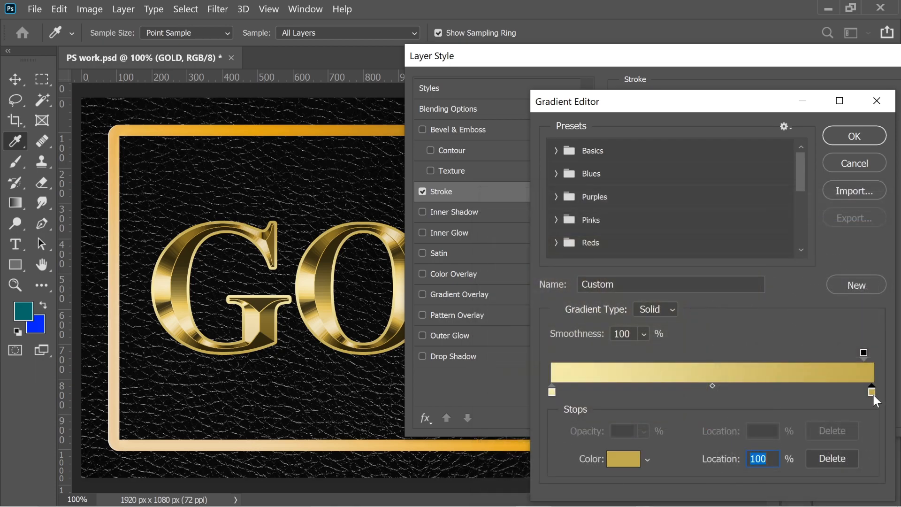
left_click(622, 459)
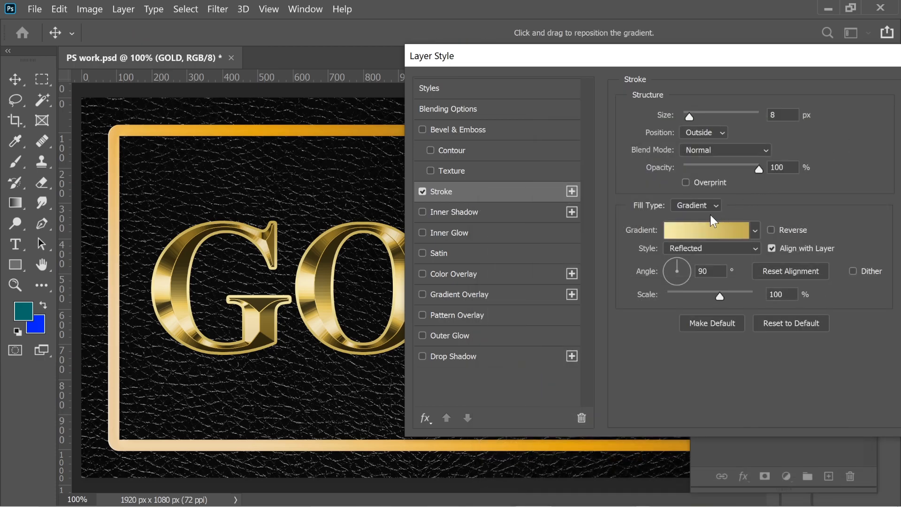
mouse_move(664, 173)
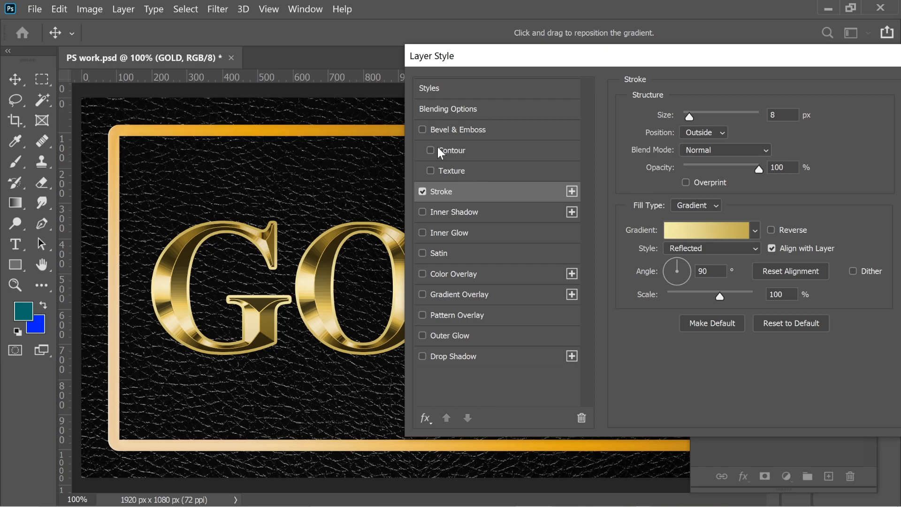
left_click(423, 129)
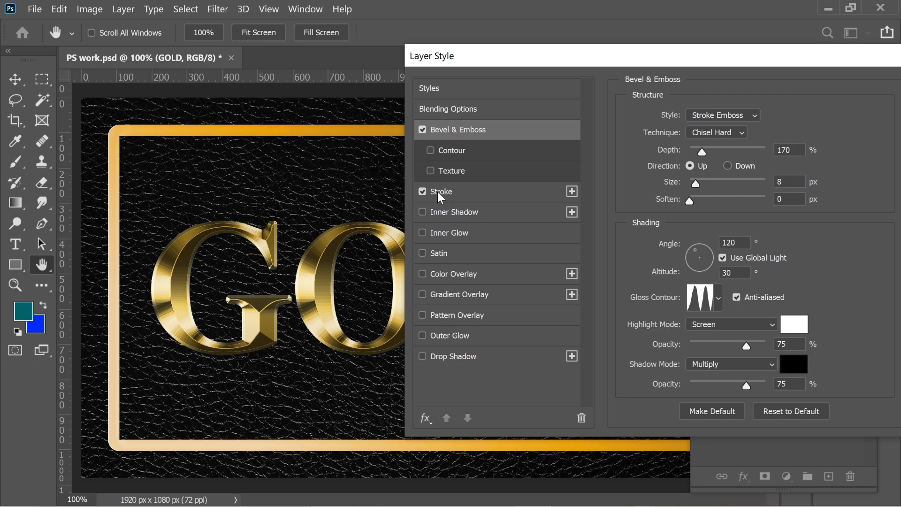
mouse_move(701, 103)
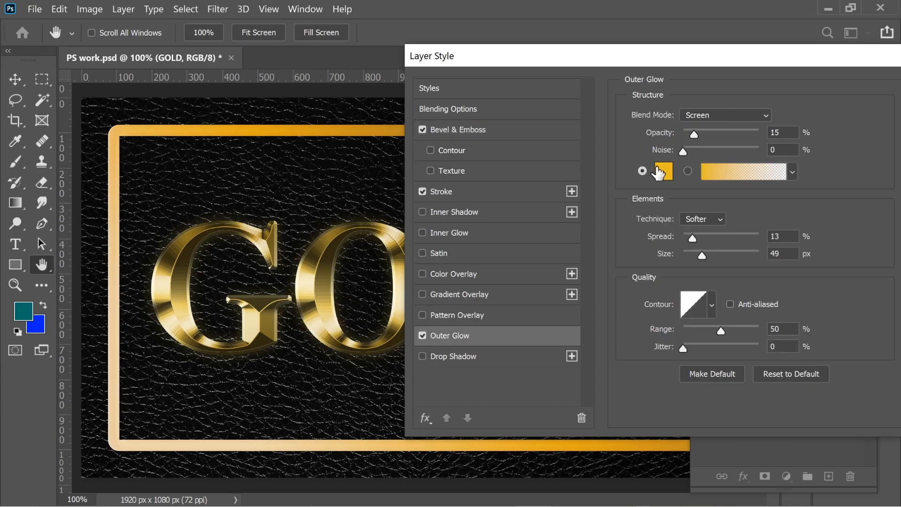
left_click(662, 171)
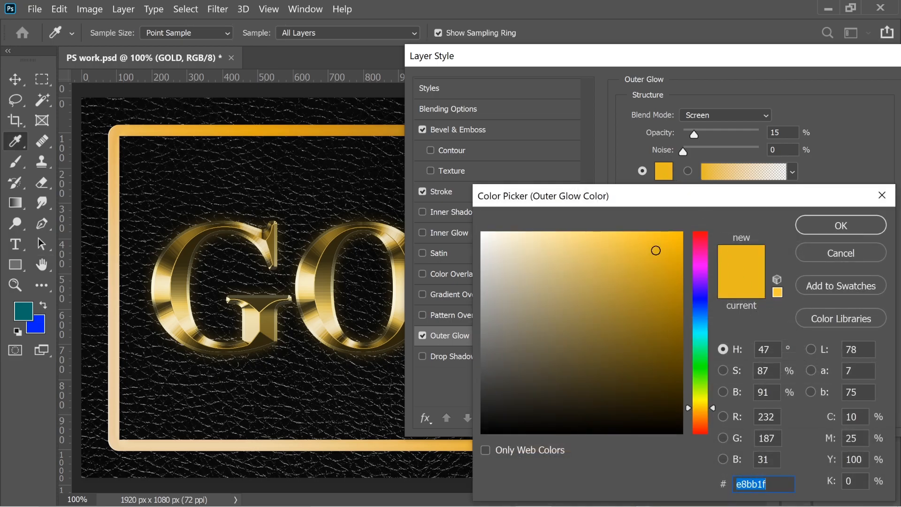
left_click(839, 224)
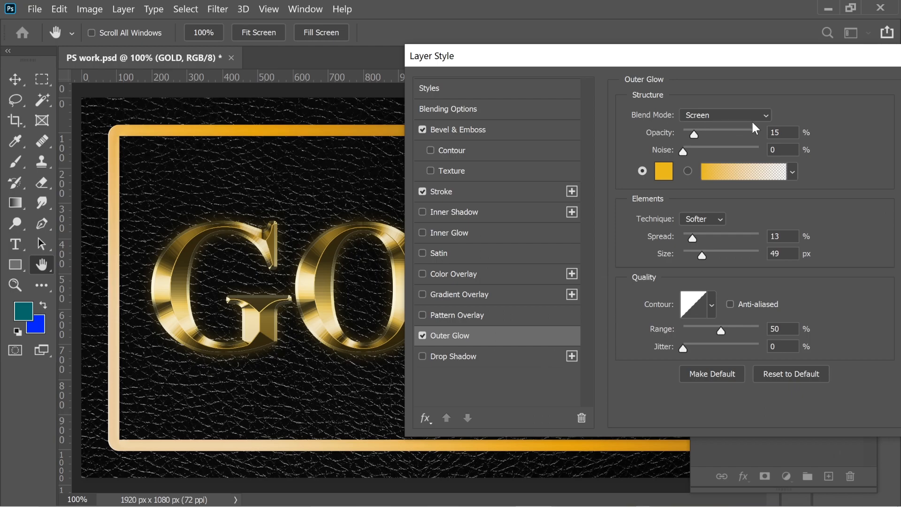
mouse_move(670, 255)
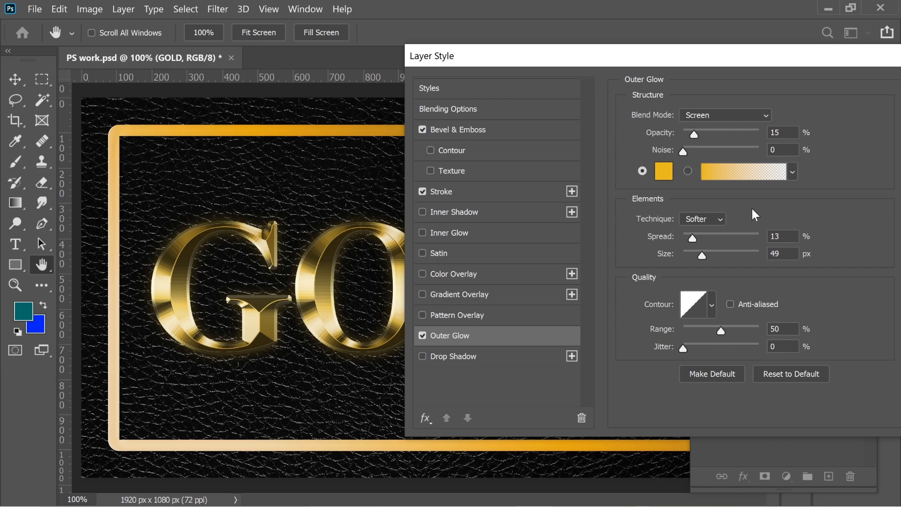
mouse_move(623, 285)
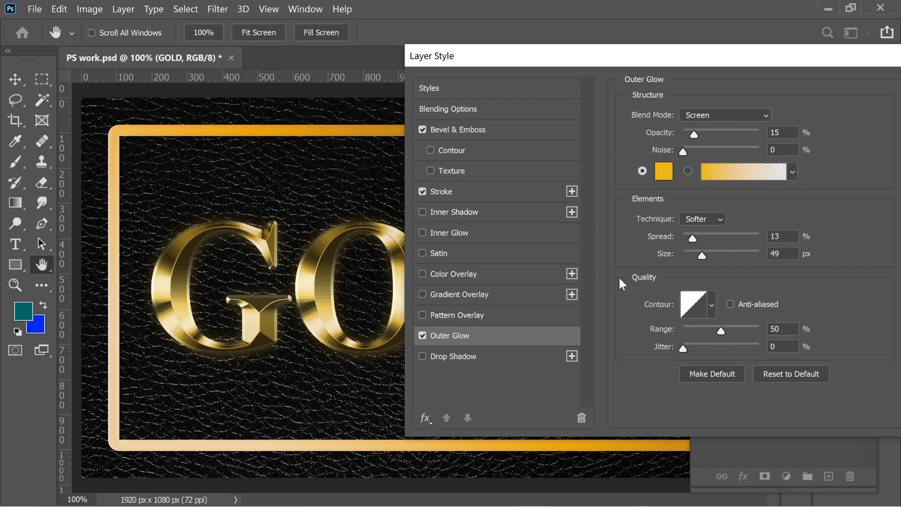
mouse_move(776, 173)
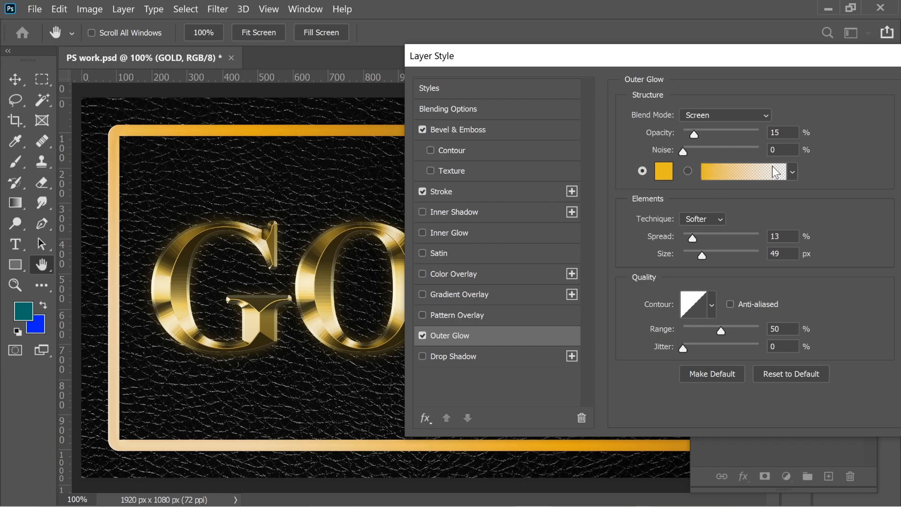
mouse_move(749, 211)
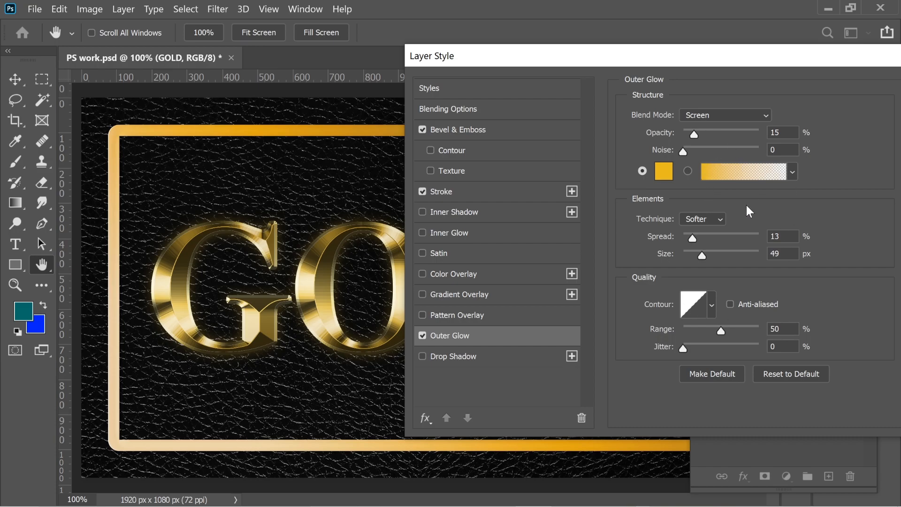